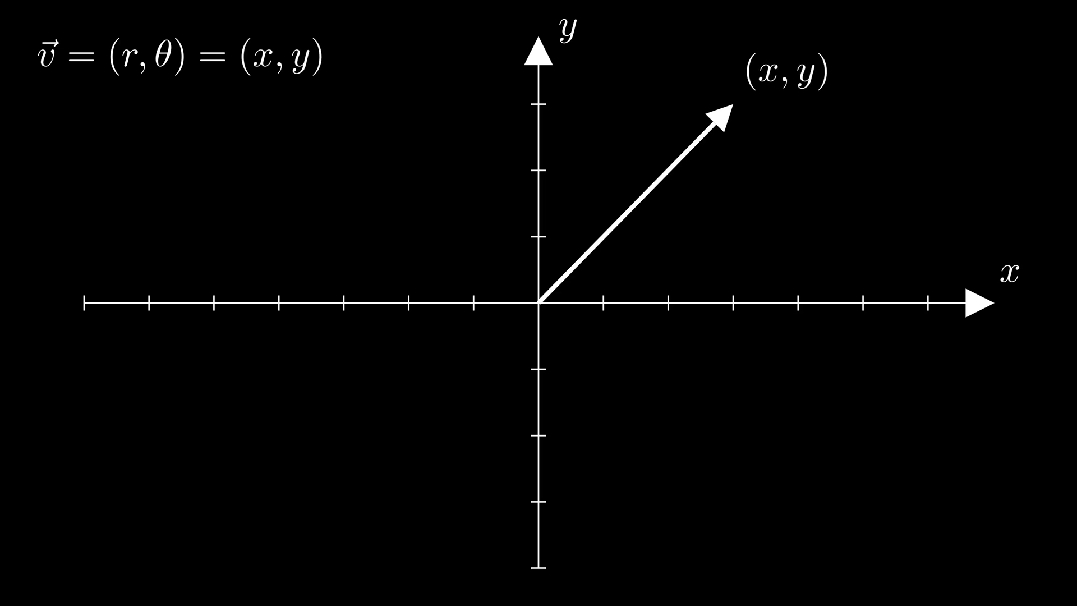
Place a small red dot at the vector's tip beneath the (x, y) label
left_click(733, 103)
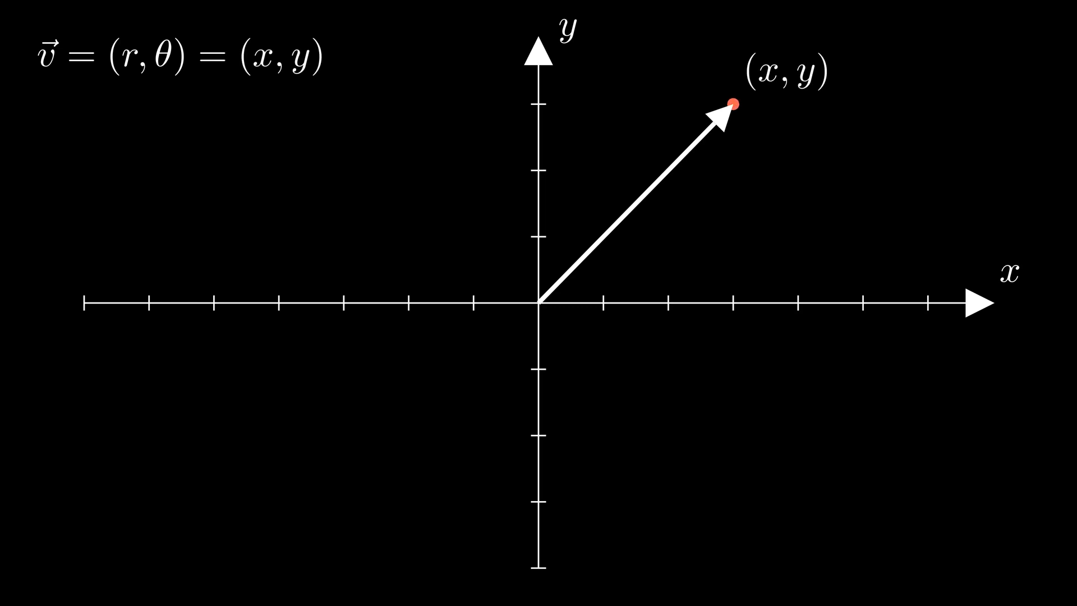